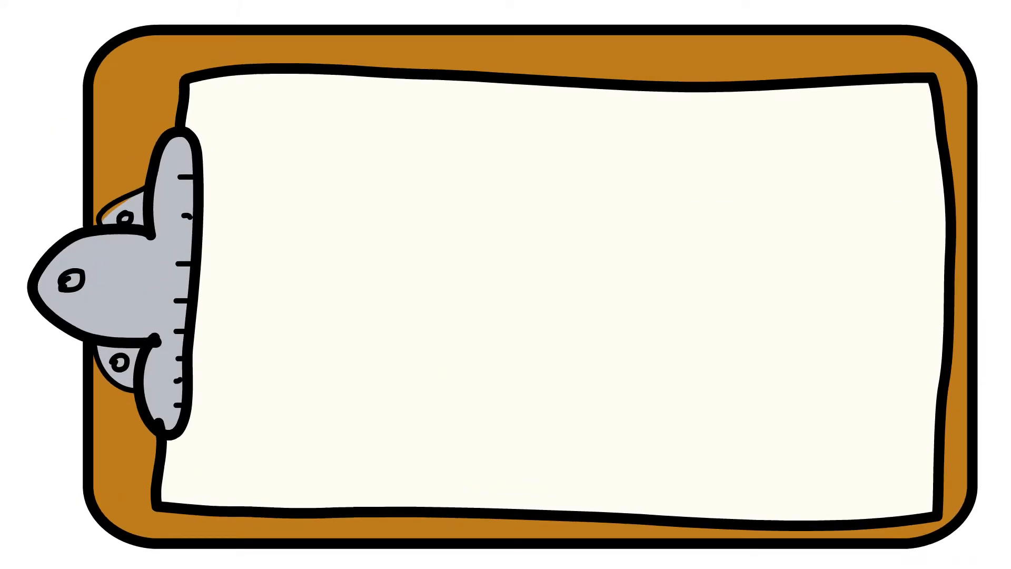
{"action": "type", "text": "THE NERVO"}
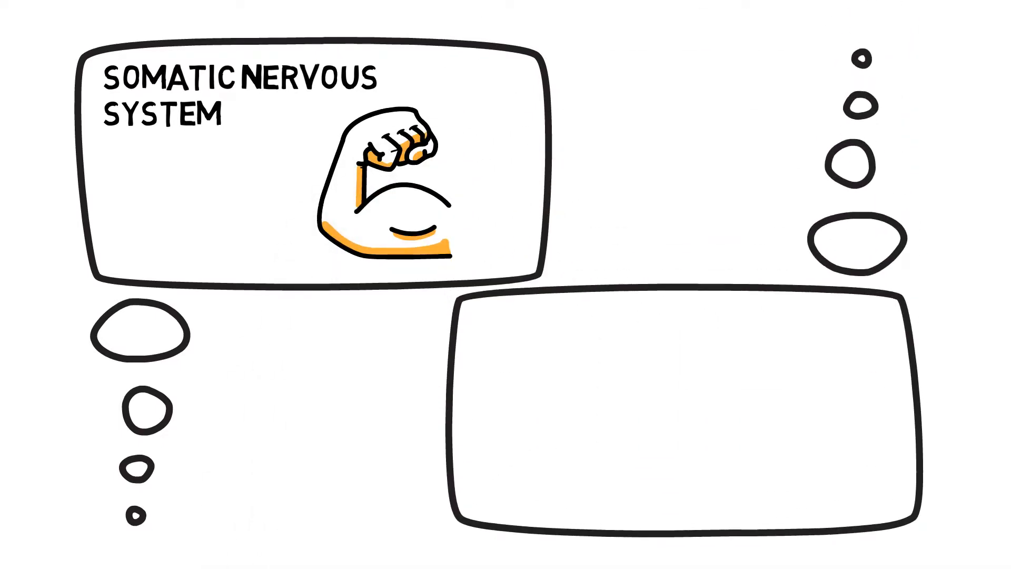
{"action": "type", "text": "AUTO"}
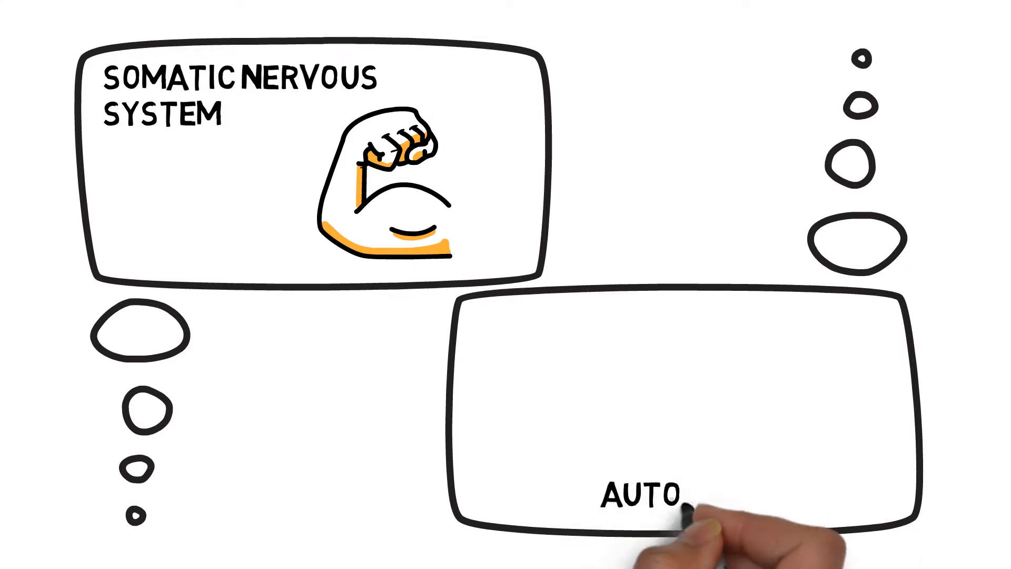
{"action": "type", "text": "AUTONOMIC SYSTEM"}
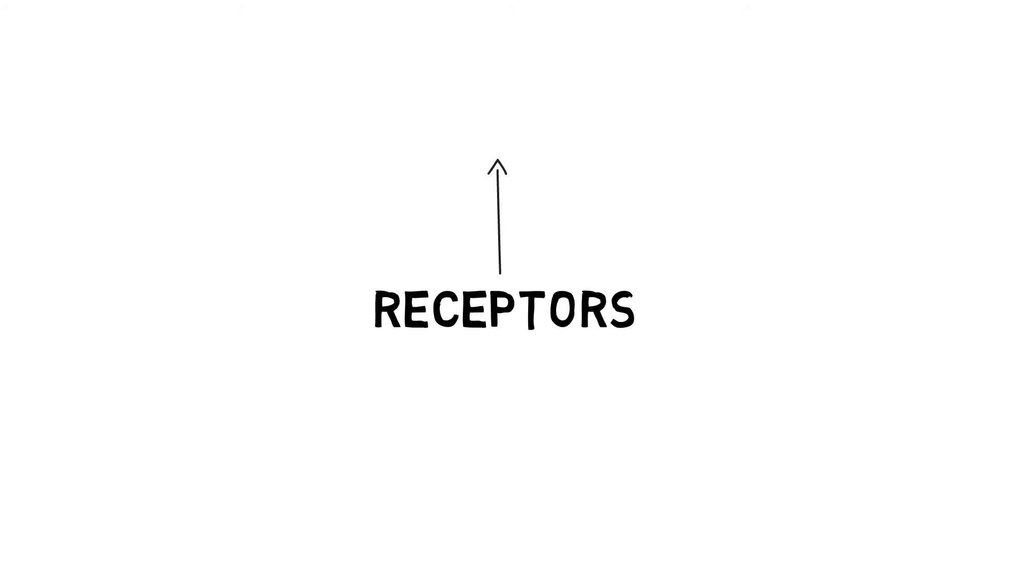
{"action": "type", "text": "MECHANORECEPTORS"}
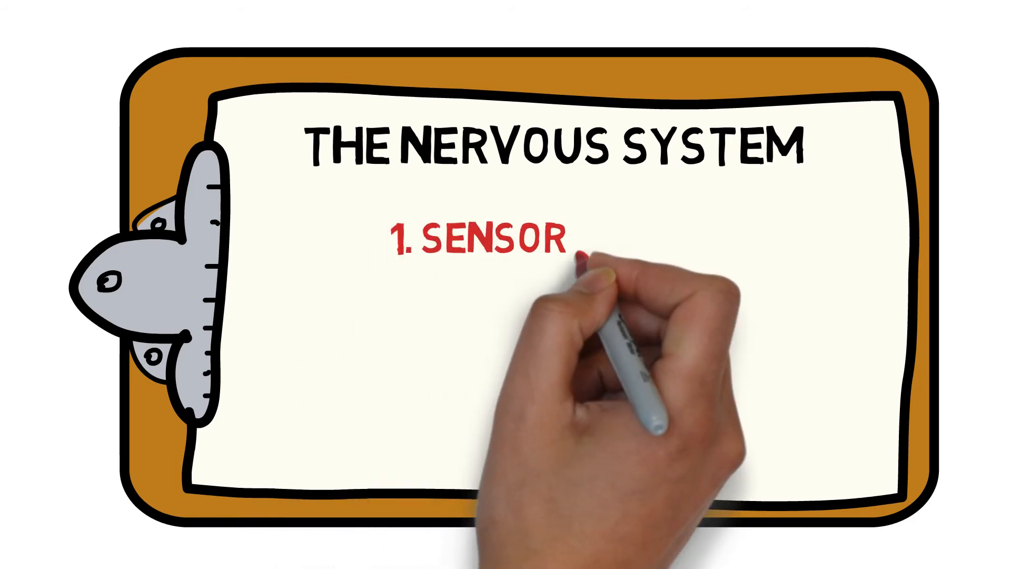
{"action": "type", "text": "SENSORY INPUT"}
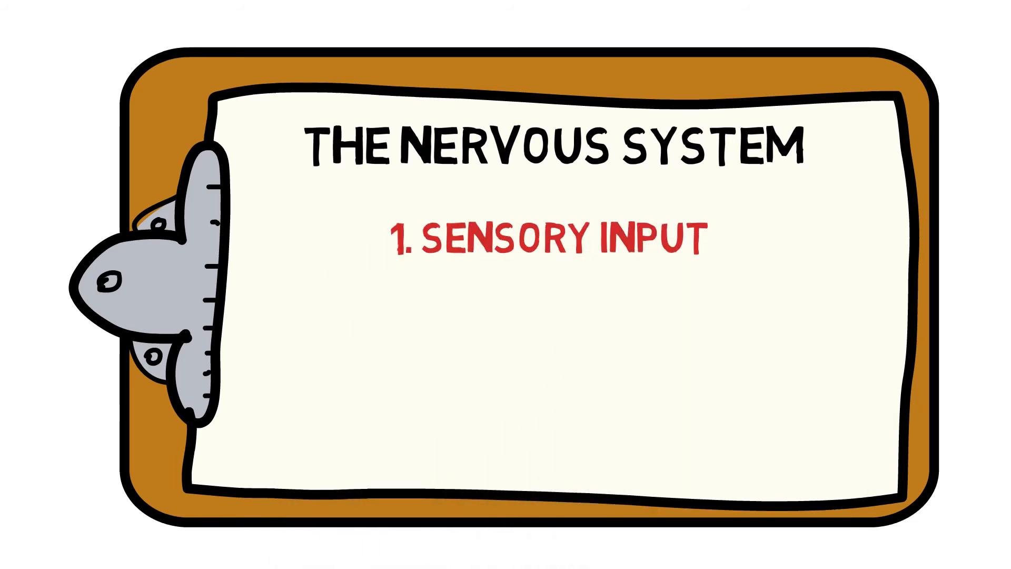